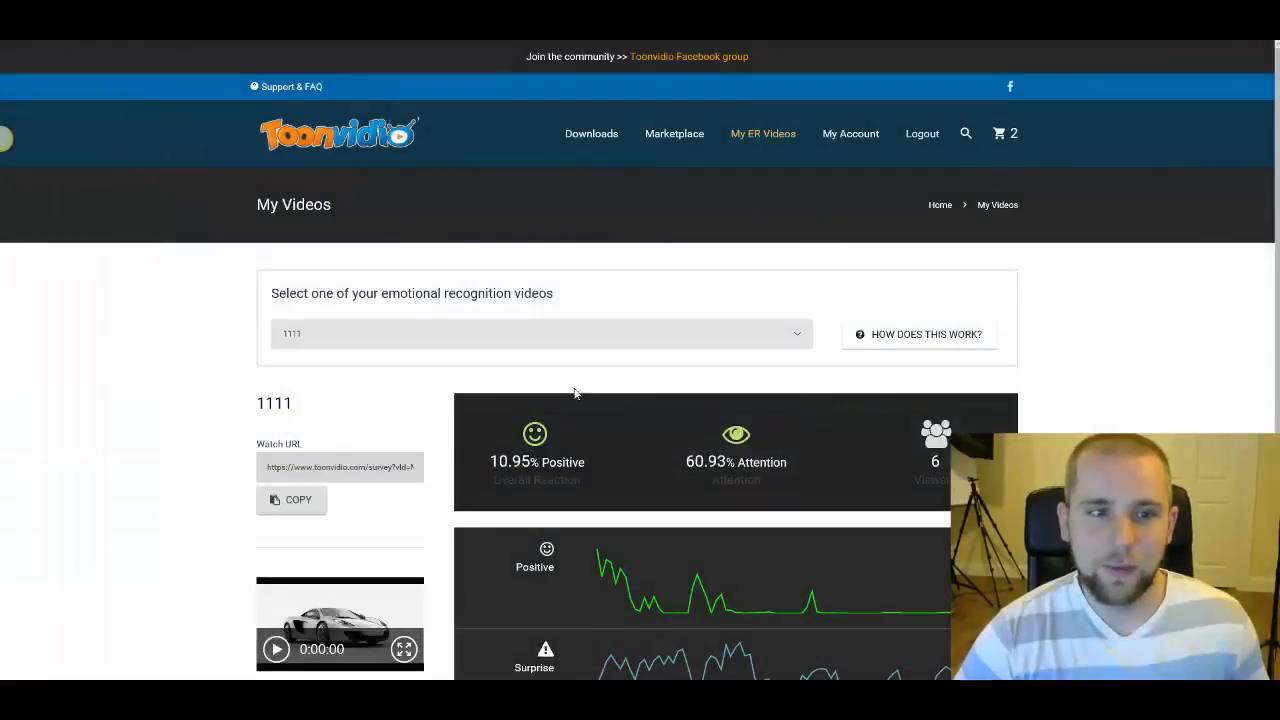
Browse down the My Videos dashboard to locate video 1111 and its Watch URL
{"action": "scroll", "scroll_direction": "down", "scroll_amount": 3}
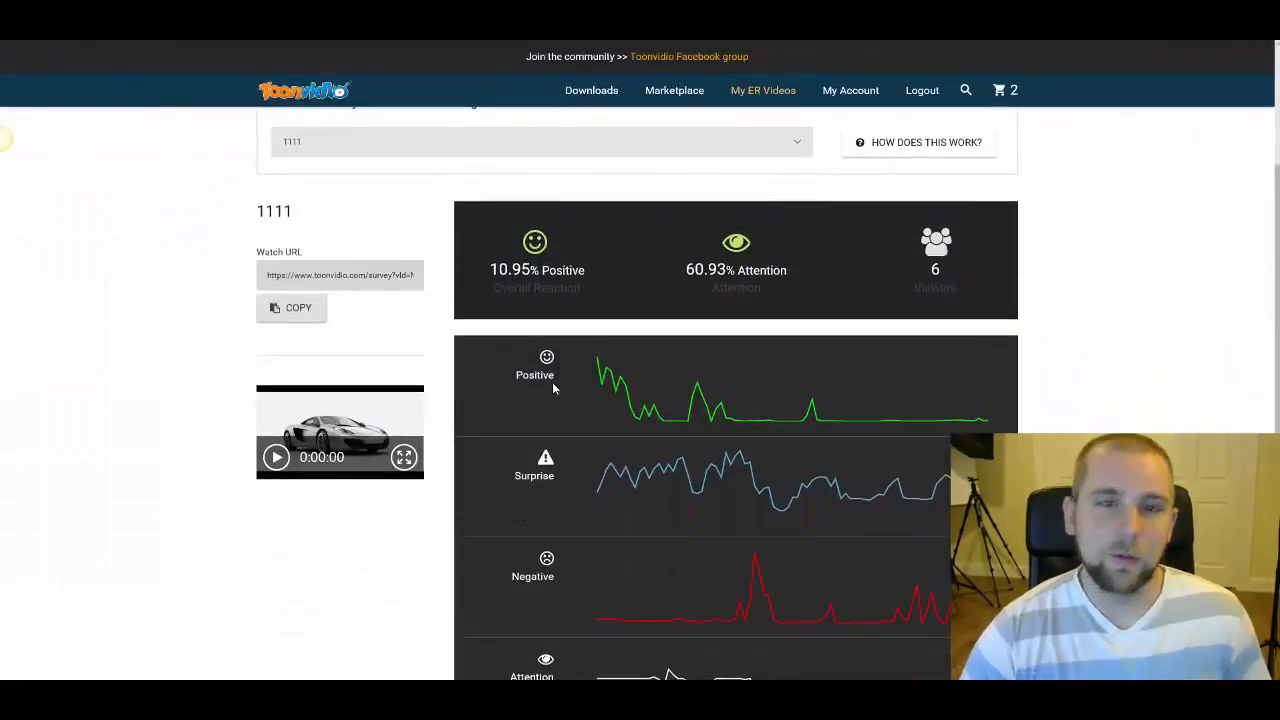
{"action": "mouse_move", "coordinate": [548, 388]}
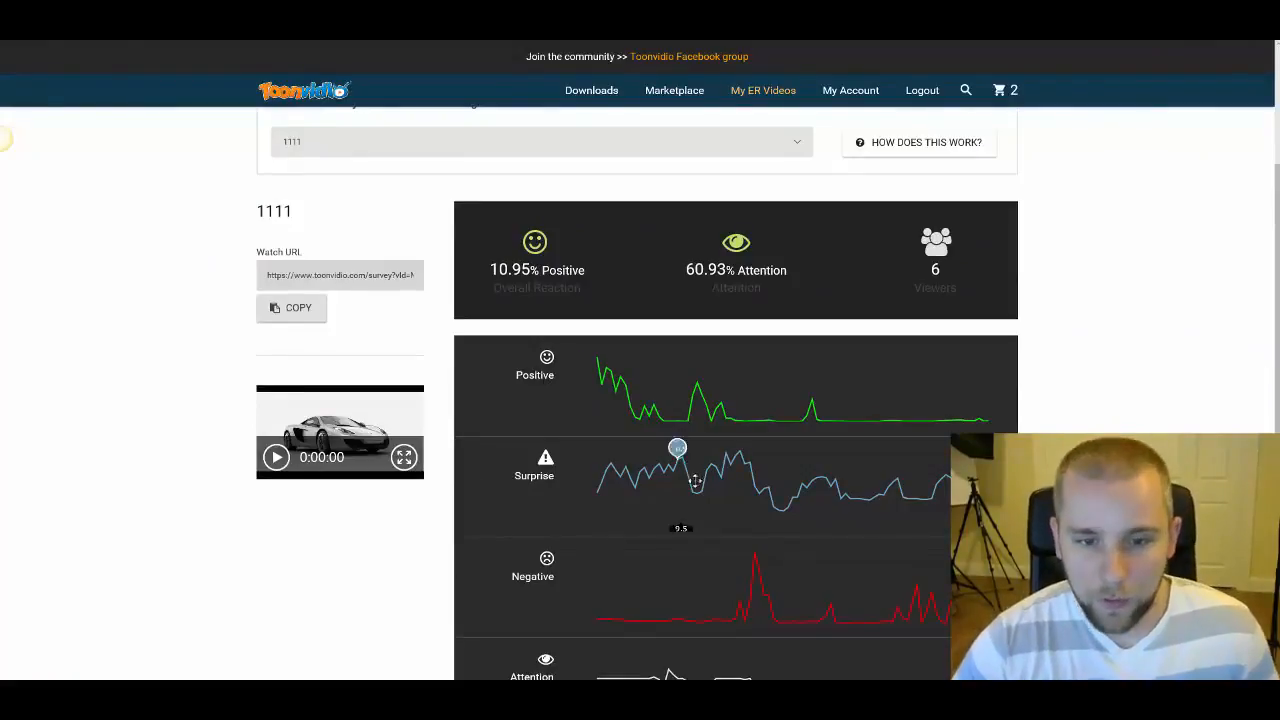
{"action": "mouse_move", "coordinate": [720, 390]}
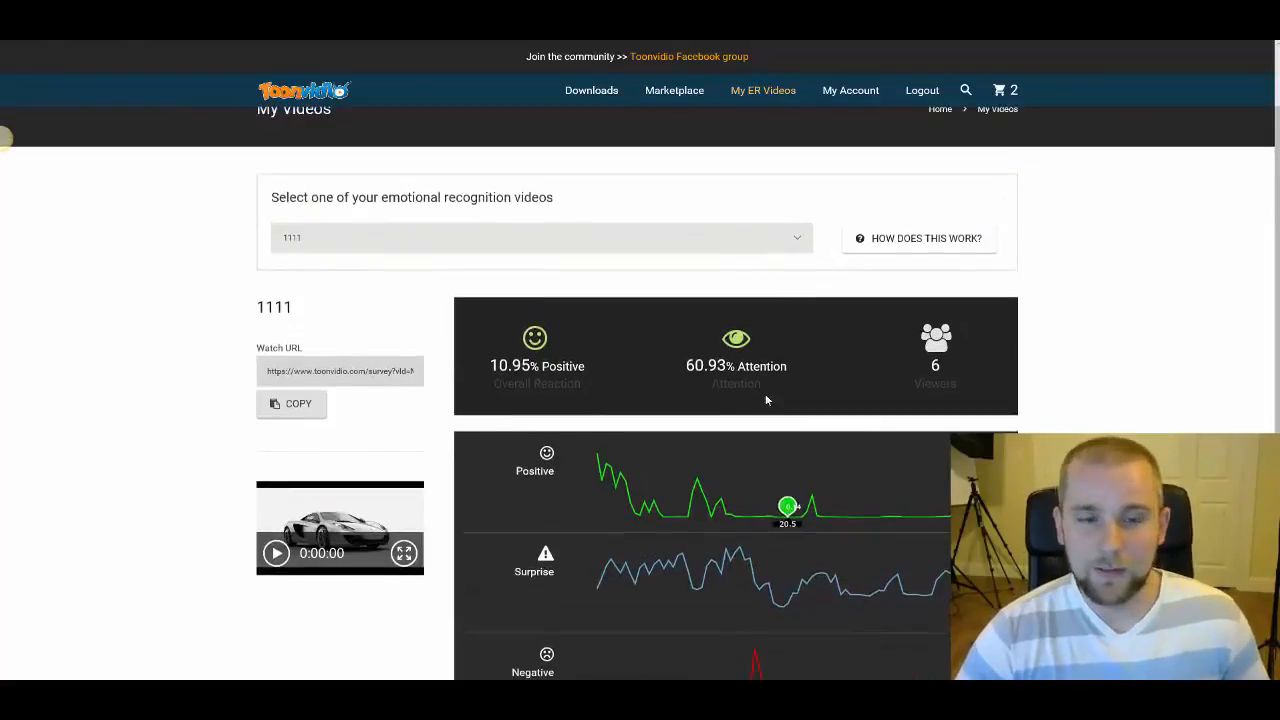
{"action": "scroll", "scroll_direction": "down", "scroll_amount": 3}
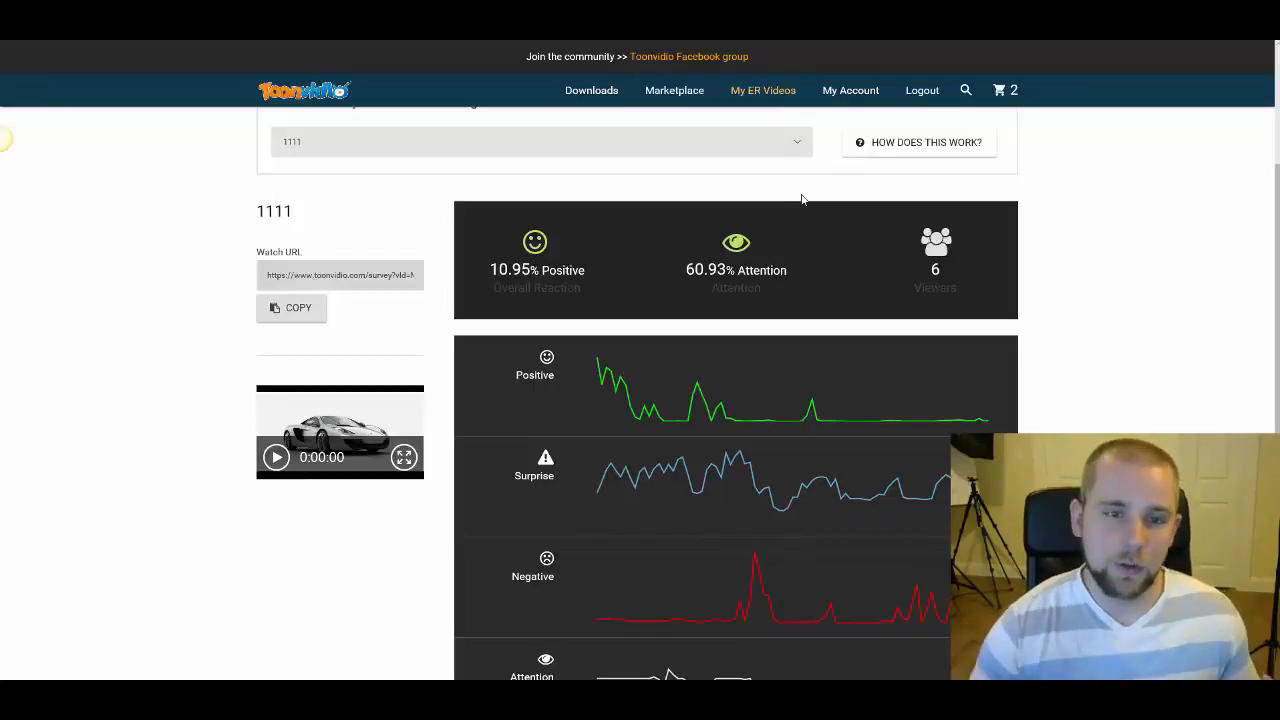
{"action": "mouse_move", "coordinate": [600, 344]}
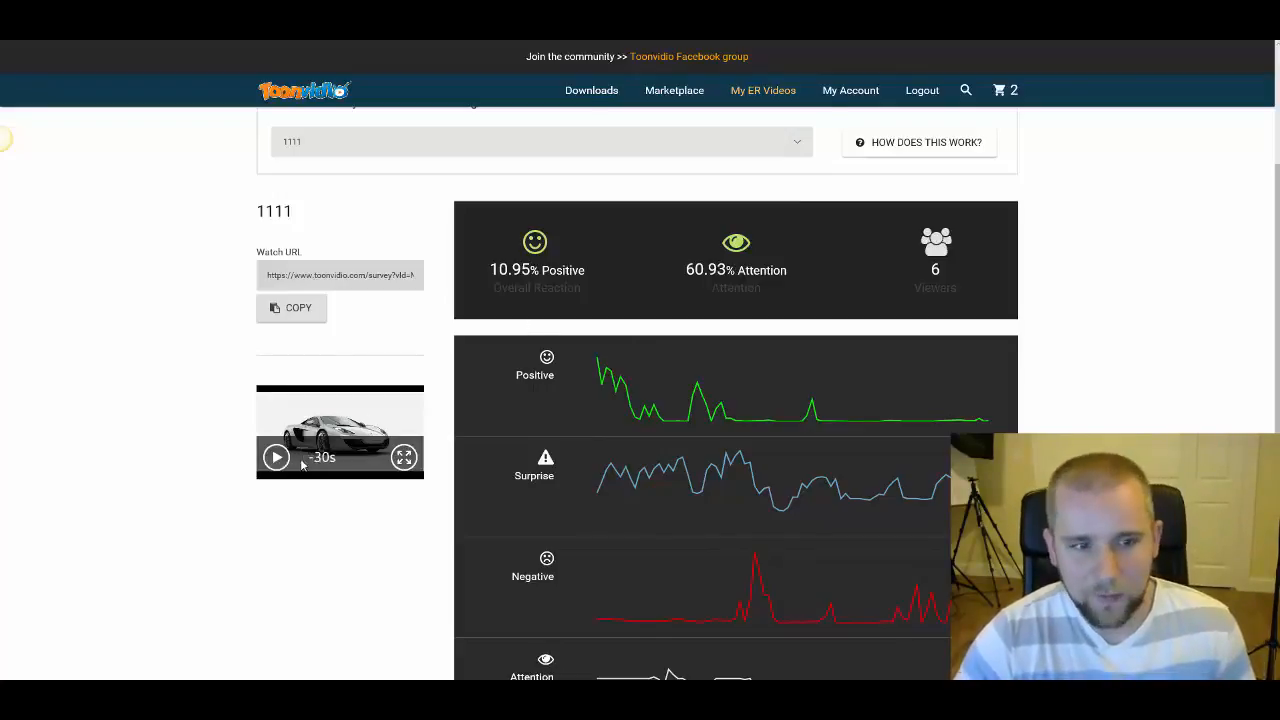
{"action": "left_click", "coordinate": [276, 456]}
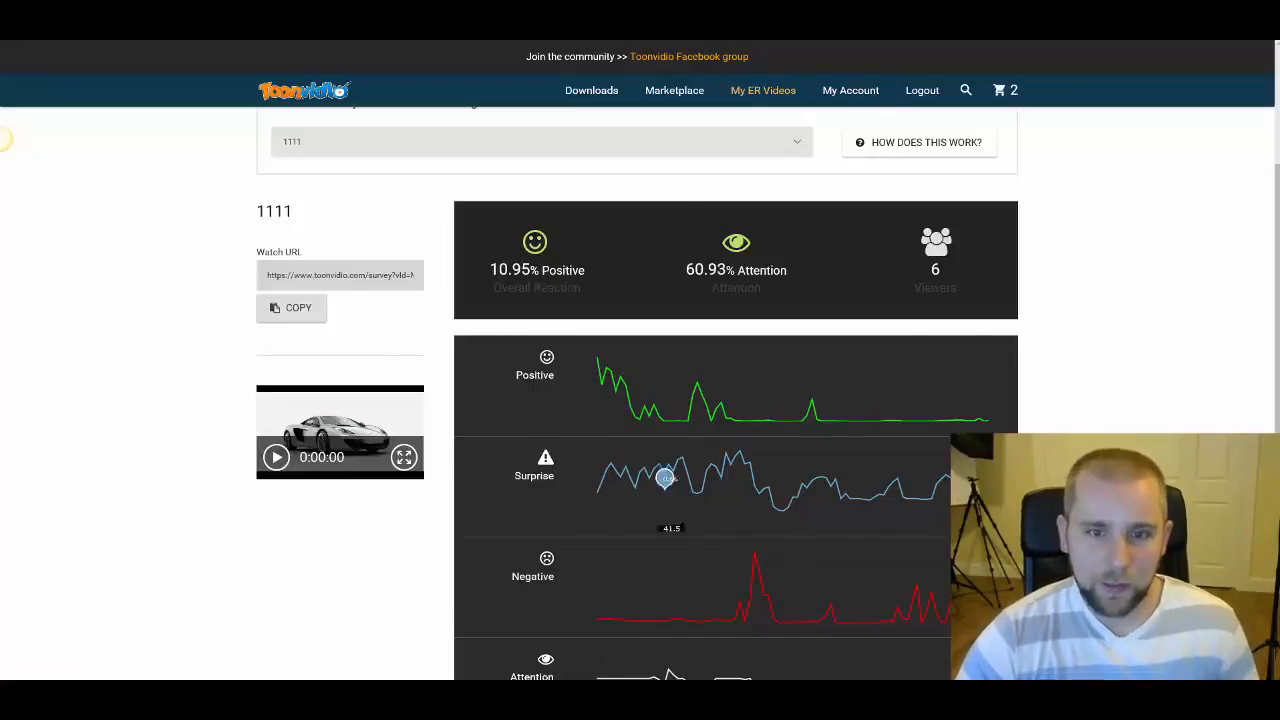
{"action": "mouse_move", "coordinate": [796, 224]}
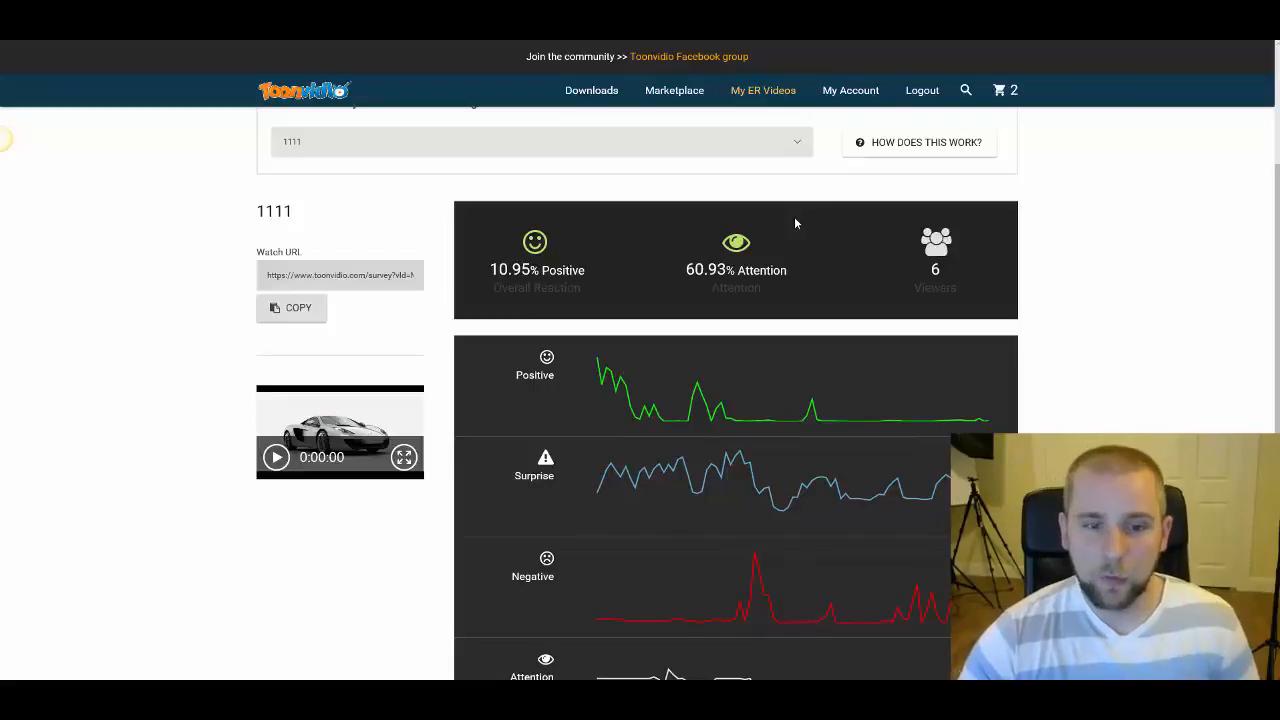
{"action": "mouse_move", "coordinate": [490, 396]}
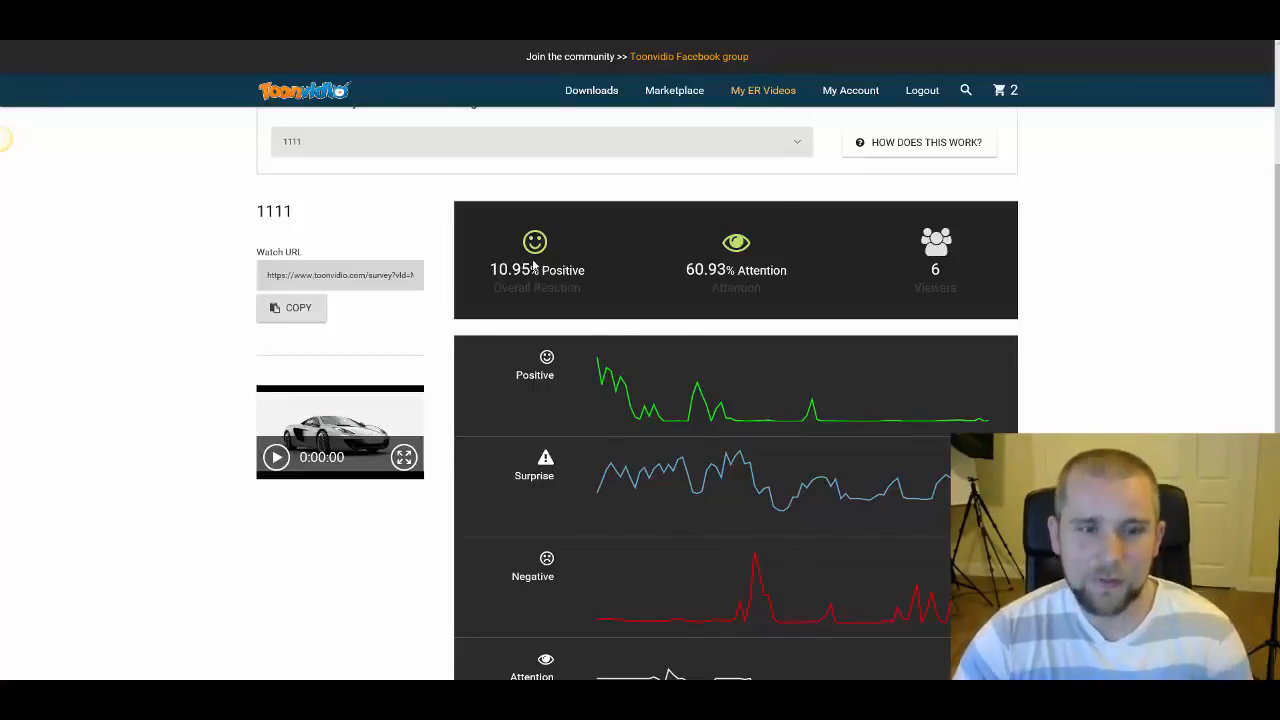
{"action": "mouse_move", "coordinate": [550, 308]}
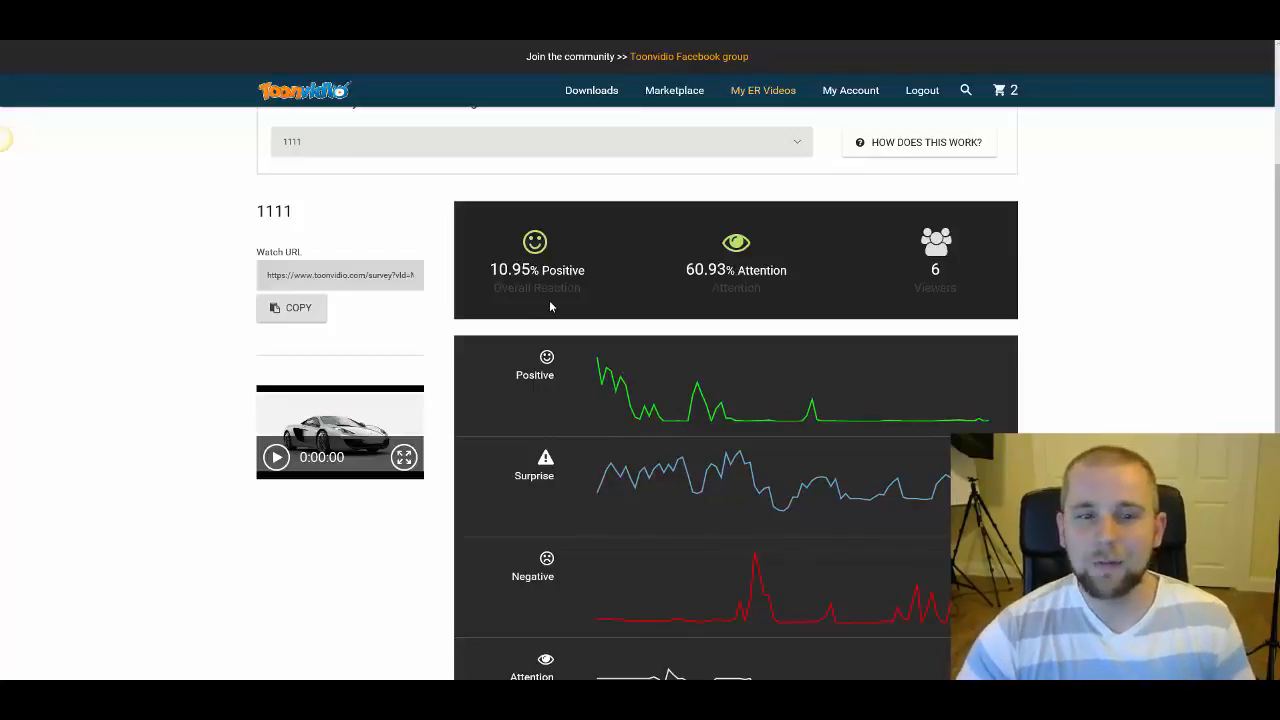
{"action": "mouse_move", "coordinate": [776, 294]}
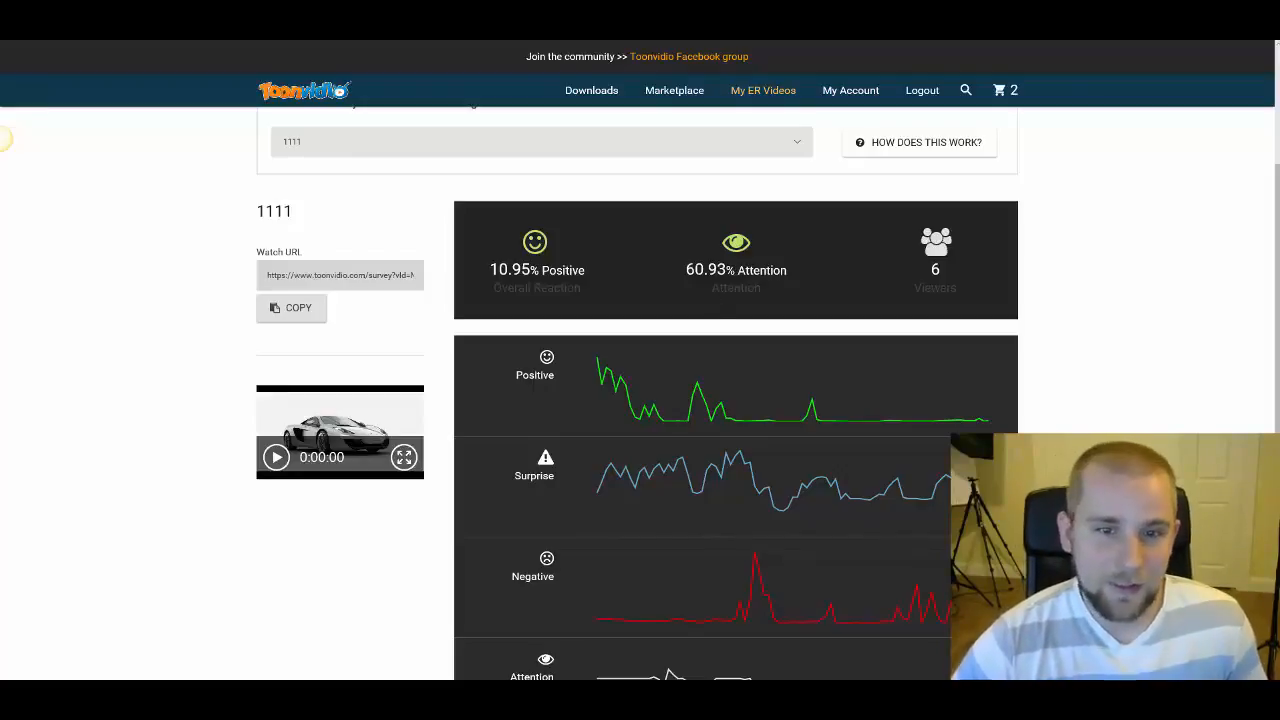
{"action": "mouse_move", "coordinate": [800, 298]}
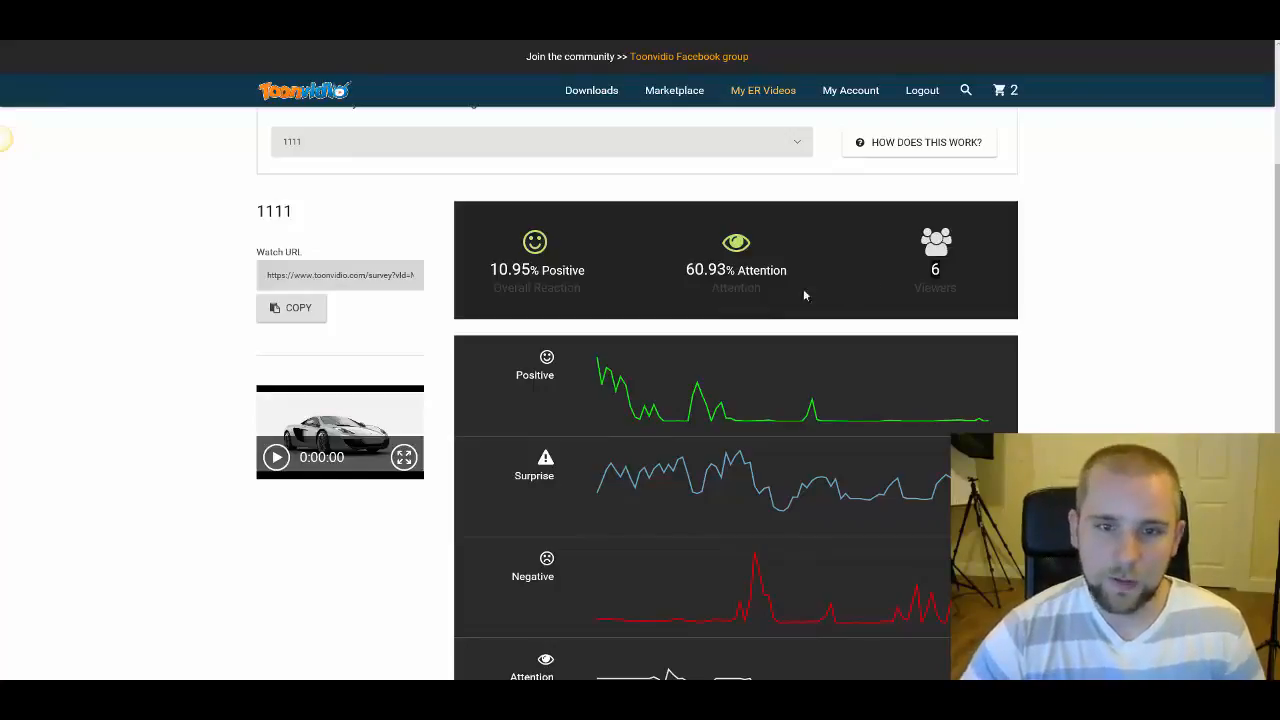
{"action": "scroll", "scroll_direction": "down", "scroll_amount": 3}
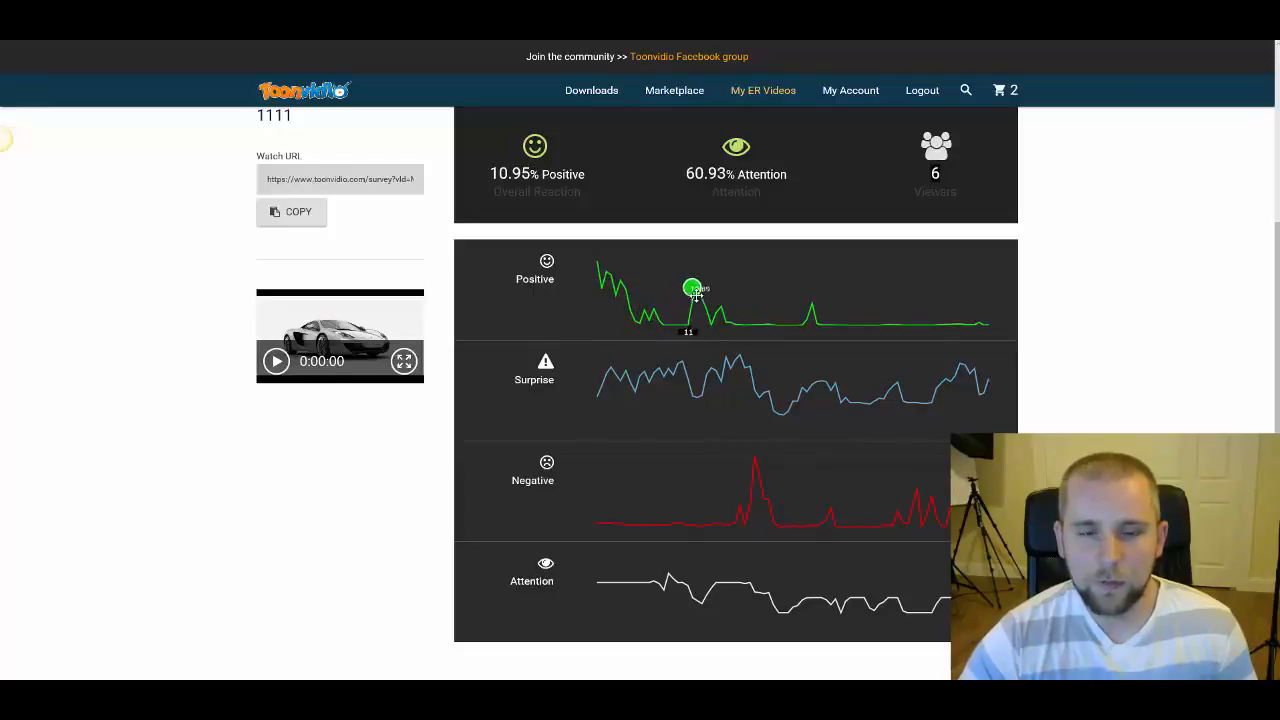
{"action": "mouse_move", "coordinate": [810, 298]}
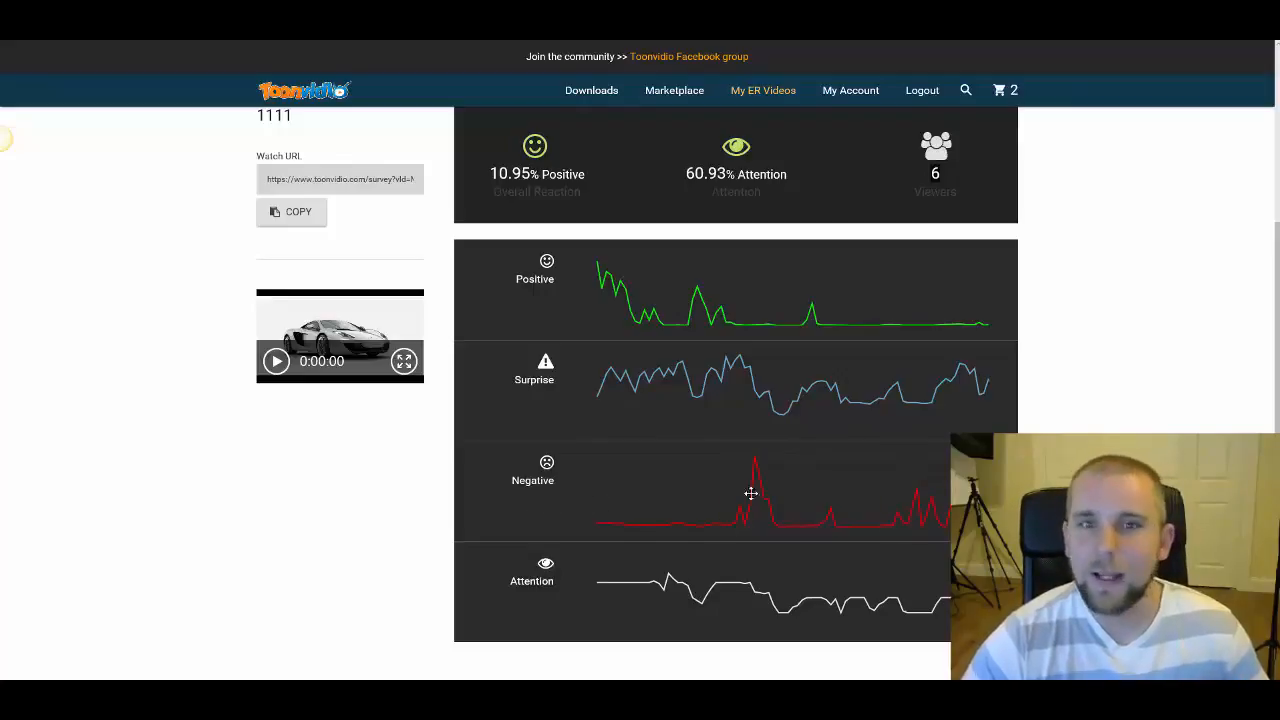
{"action": "mouse_move", "coordinate": [704, 362]}
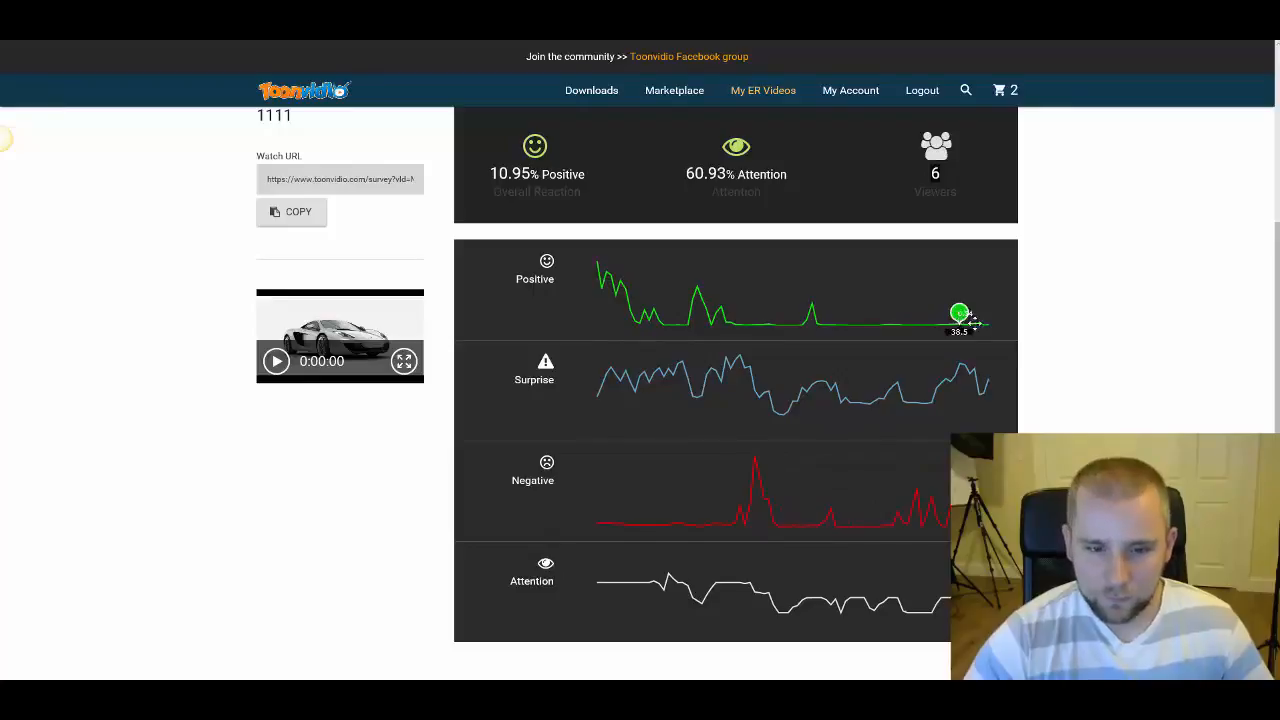
{"action": "scroll", "scroll_direction": "down", "scroll_amount": 3}
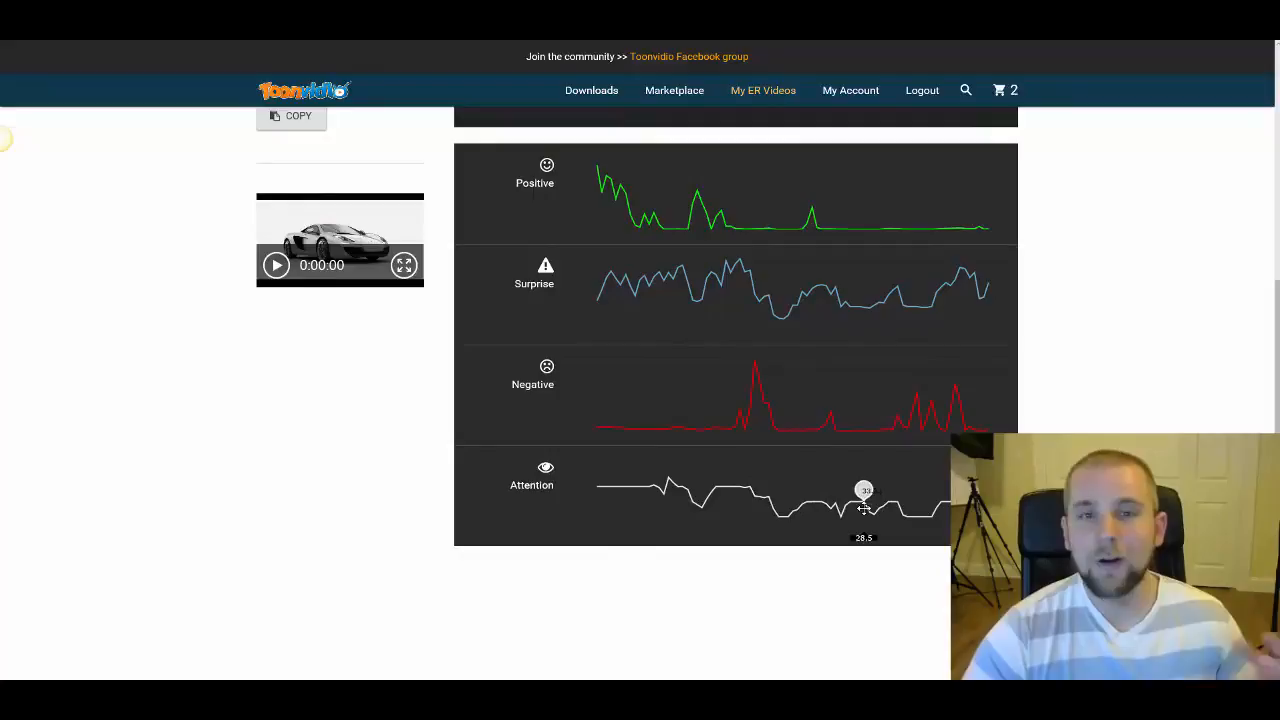
{"action": "scroll", "scroll_direction": "down", "scroll_amount": 3}
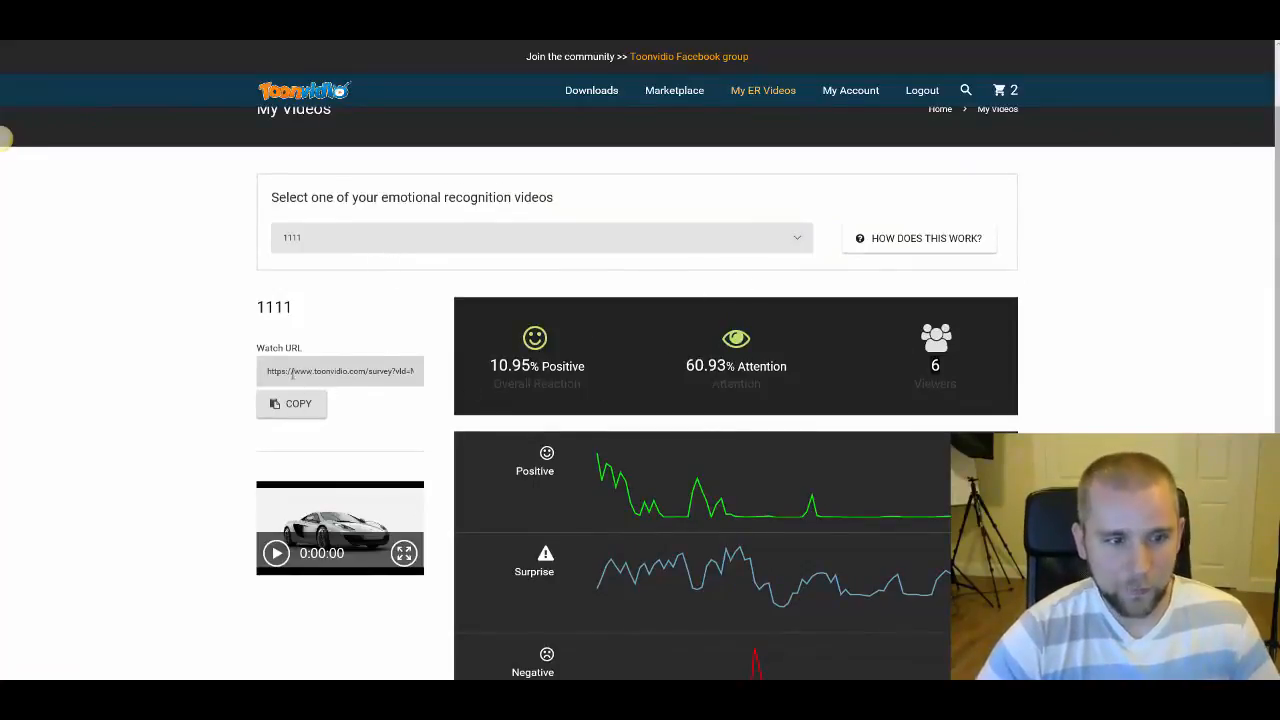
Copy video 1111's Watch URL and load its emotional recognition survey page
{"action": "left_click", "coordinate": [340, 370]}
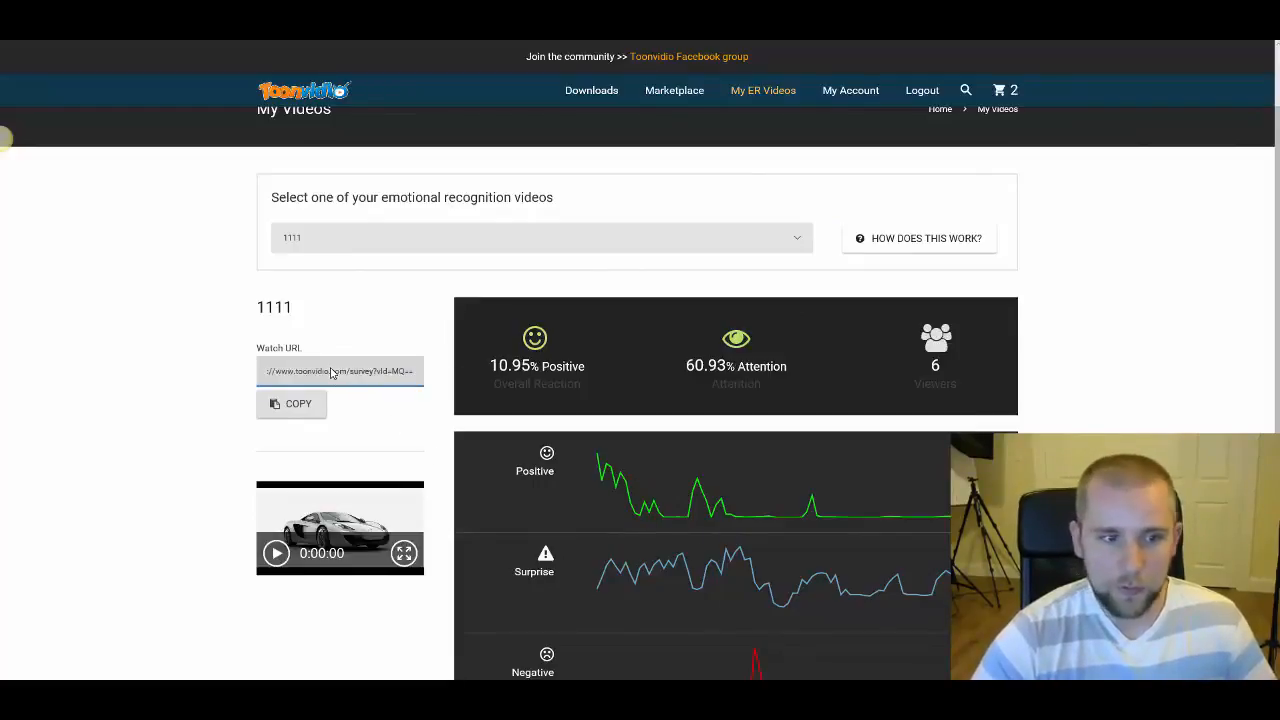
{"action": "left_click", "coordinate": [340, 370]}
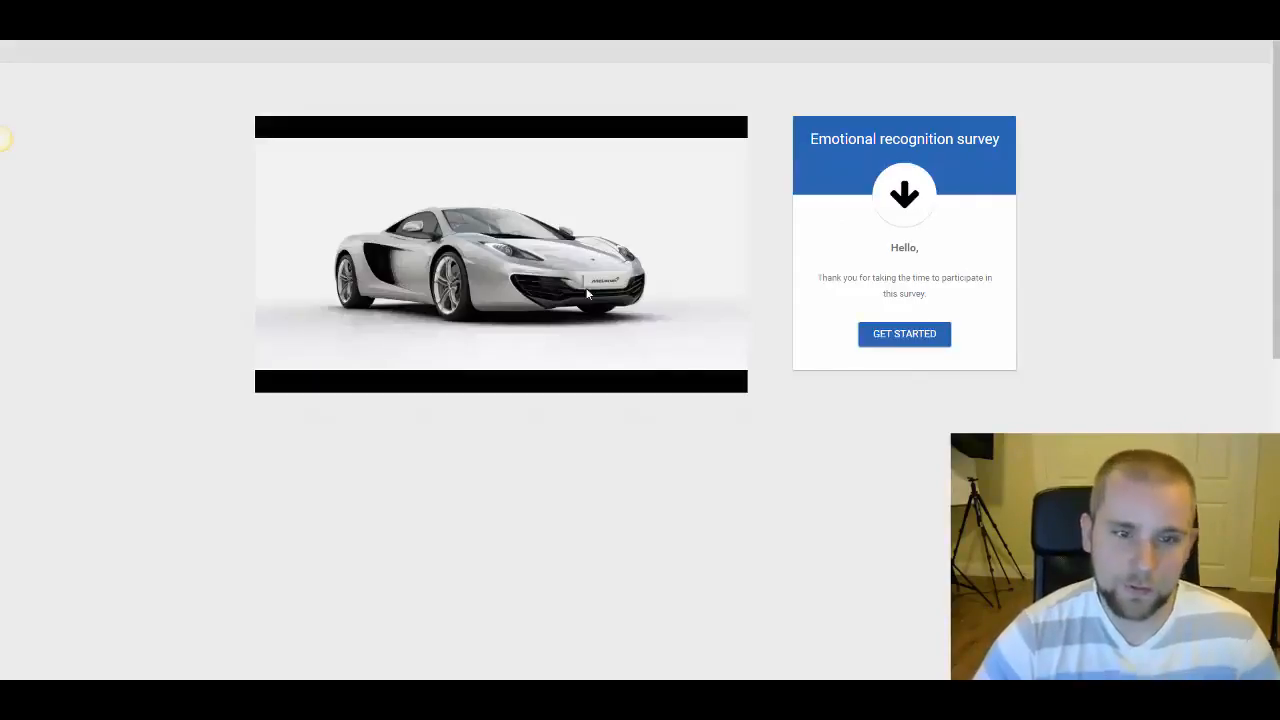
{"action": "left_click", "coordinate": [904, 332]}
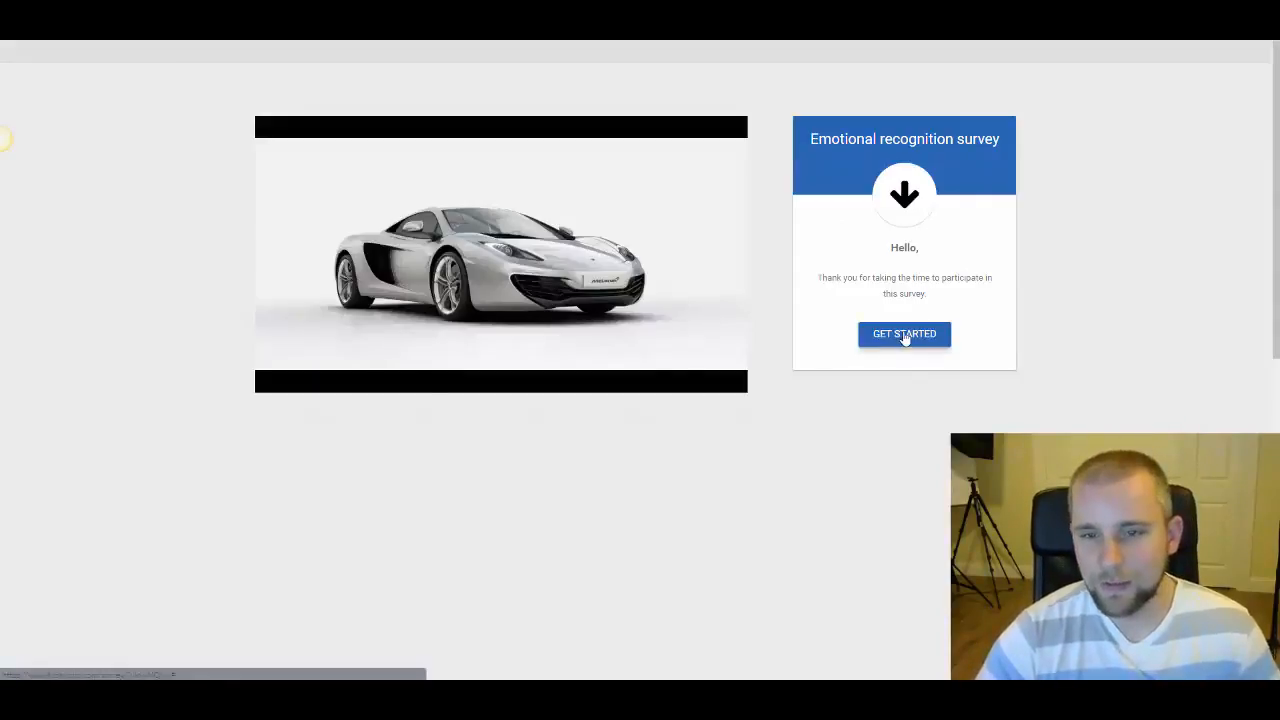
Get started on the survey, confirm the face is positioned, and begin recording
{"action": "left_click", "coordinate": [904, 332]}
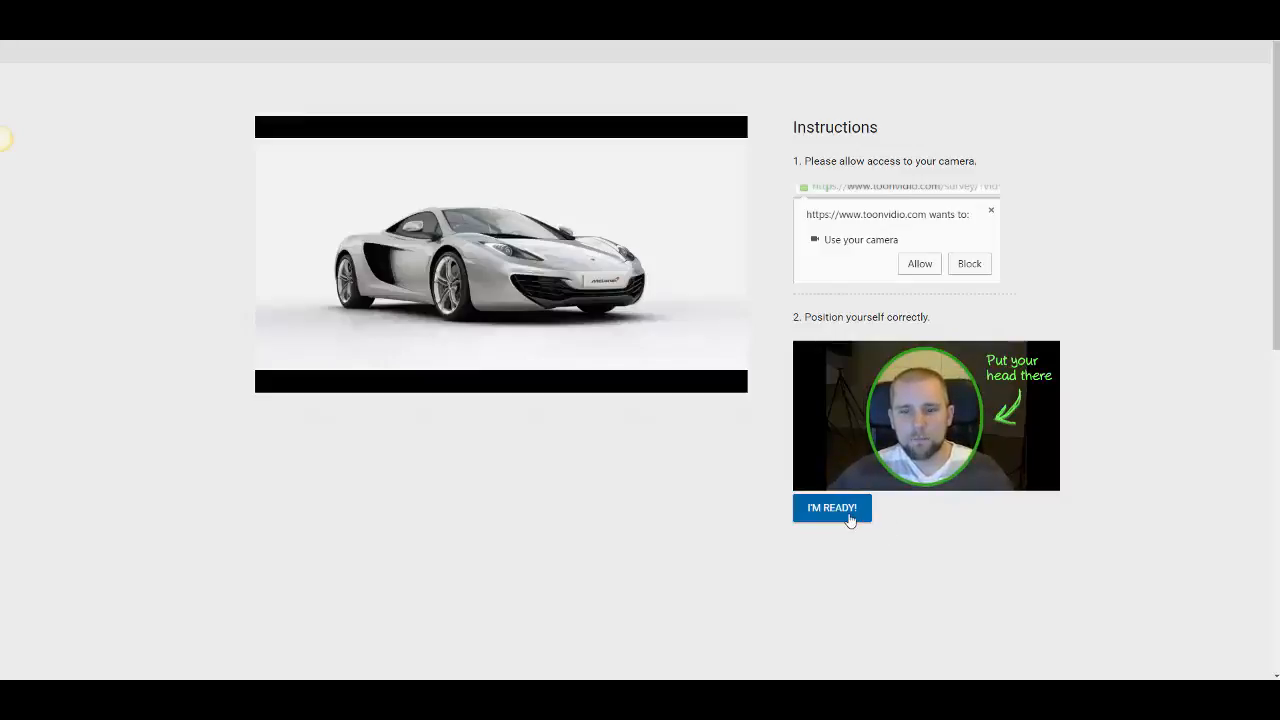
{"action": "left_click", "coordinate": [832, 508]}
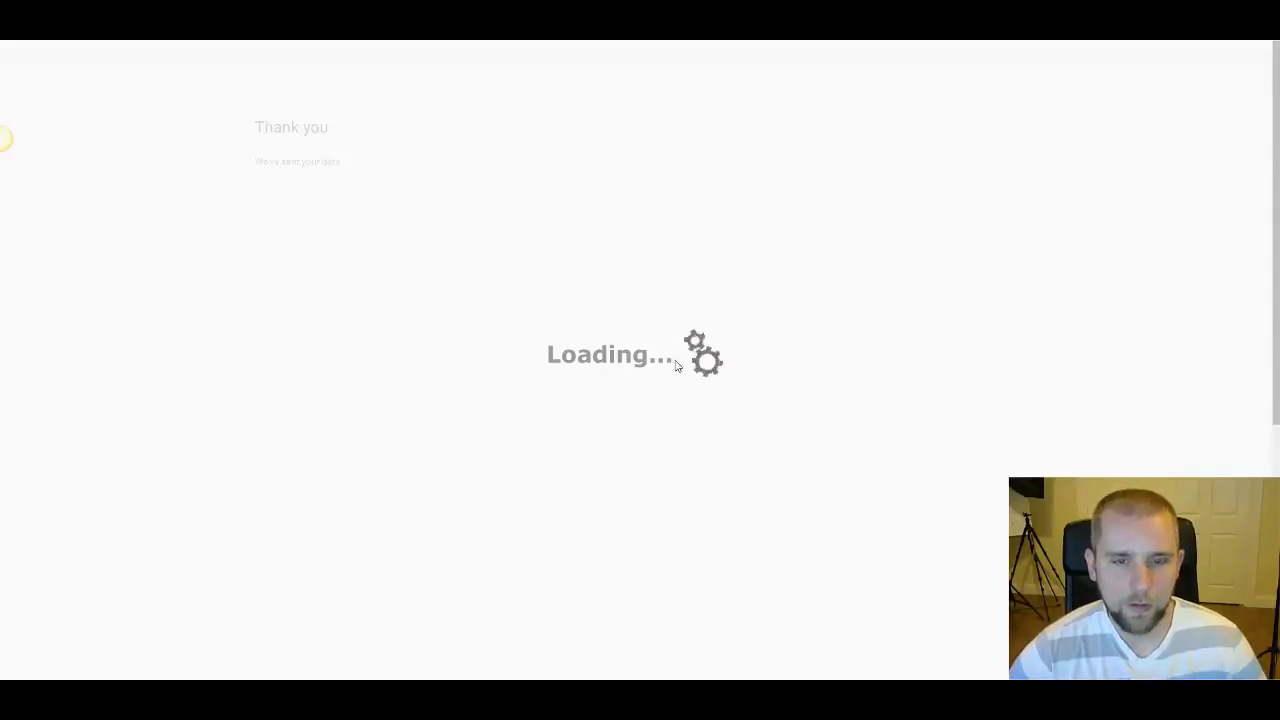
{"action": "mouse_move", "coordinate": [756, 388]}
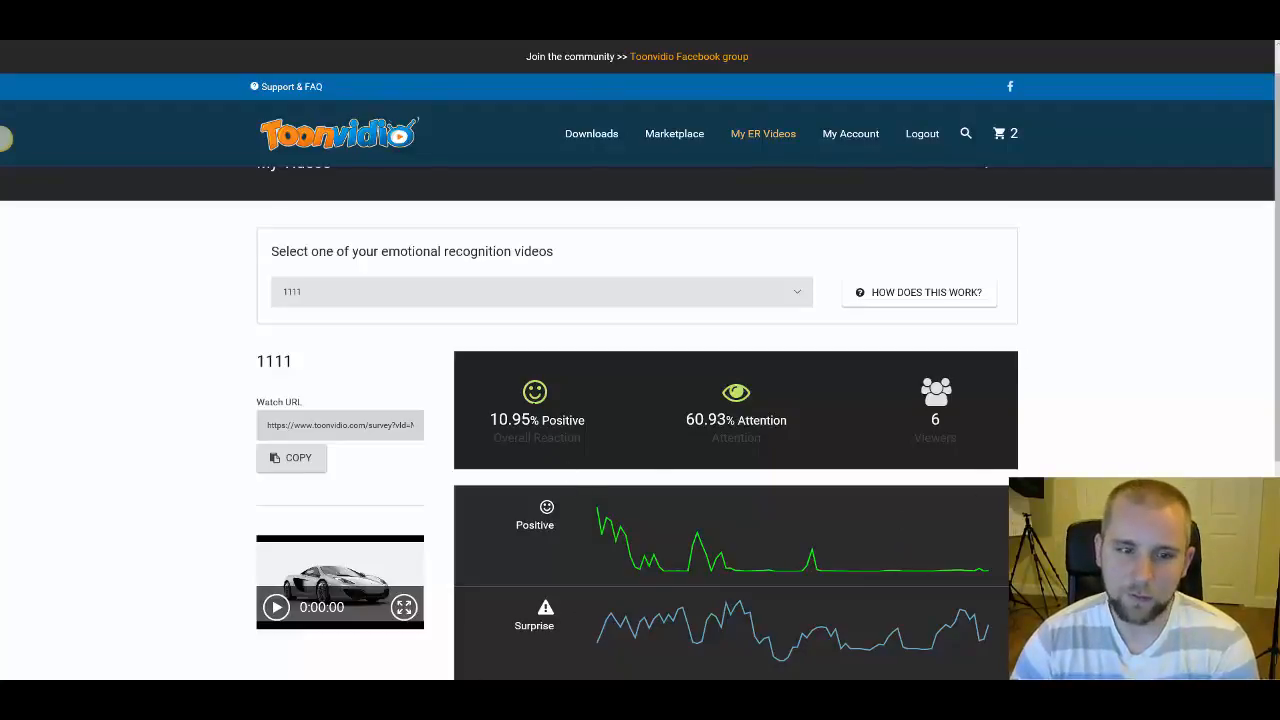
{"action": "mouse_move", "coordinate": [710, 556]}
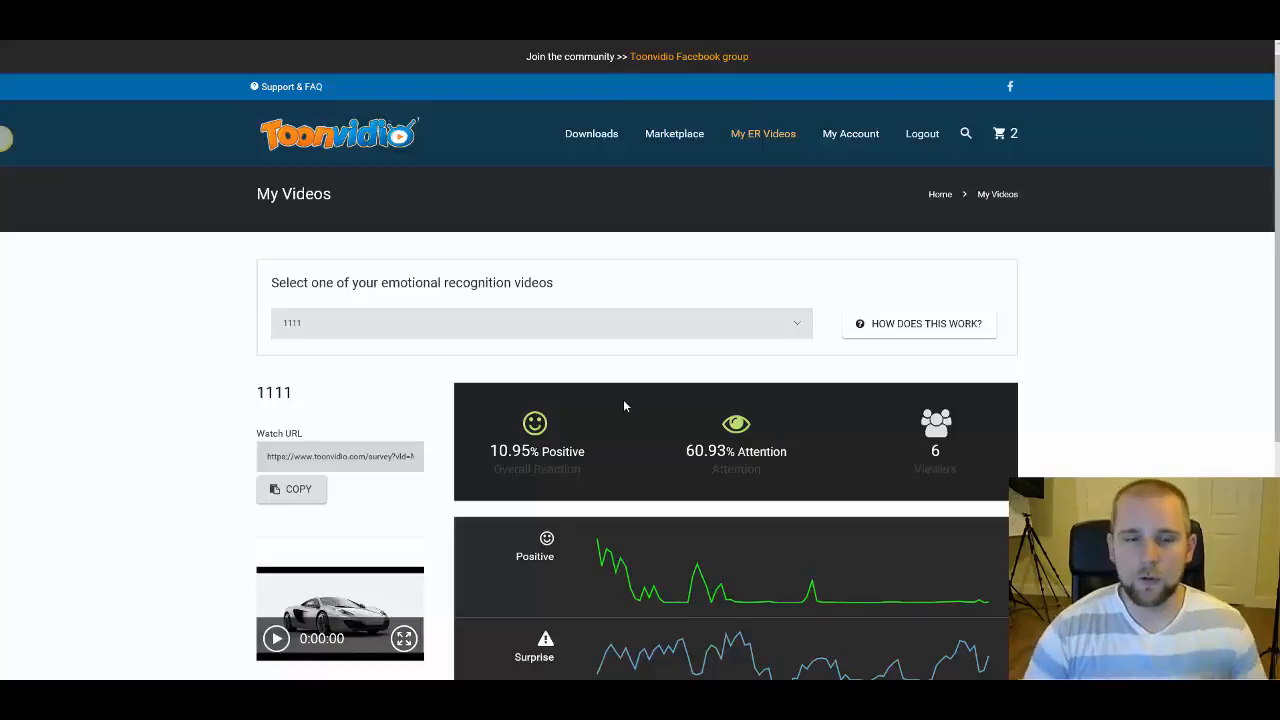
{"action": "mouse_move", "coordinate": [884, 336]}
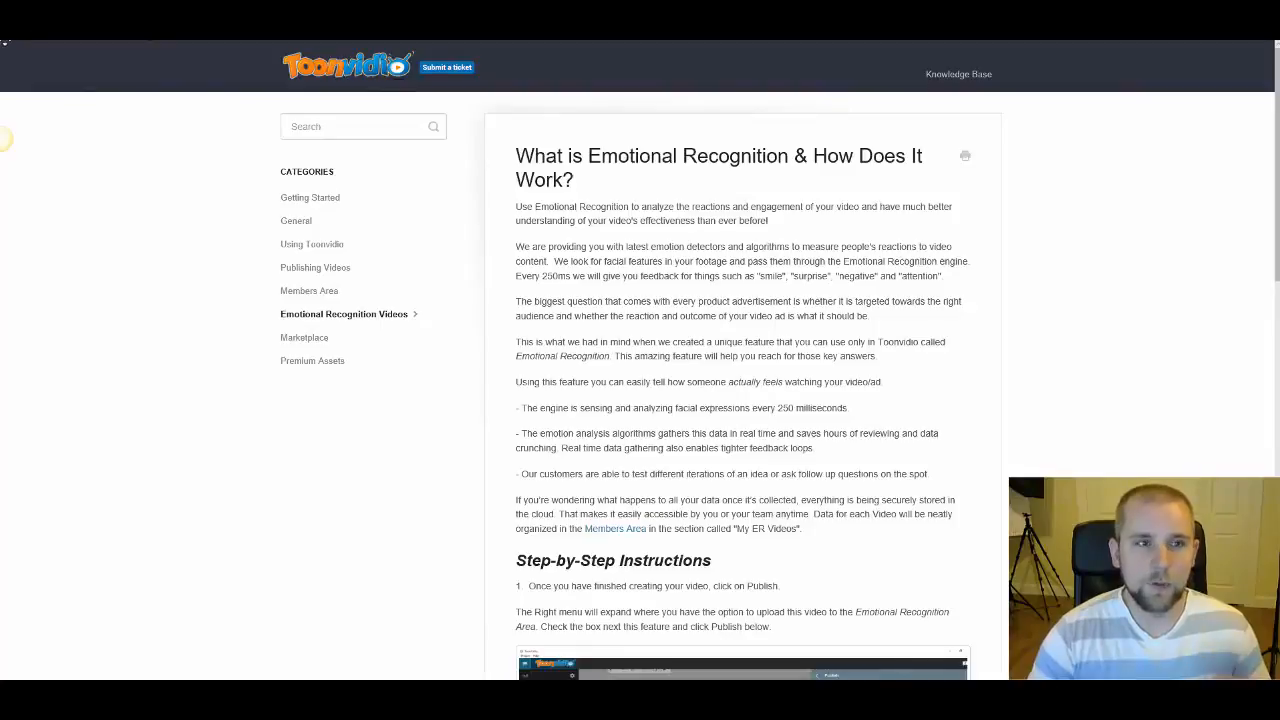
{"action": "left_click", "coordinate": [764, 132]}
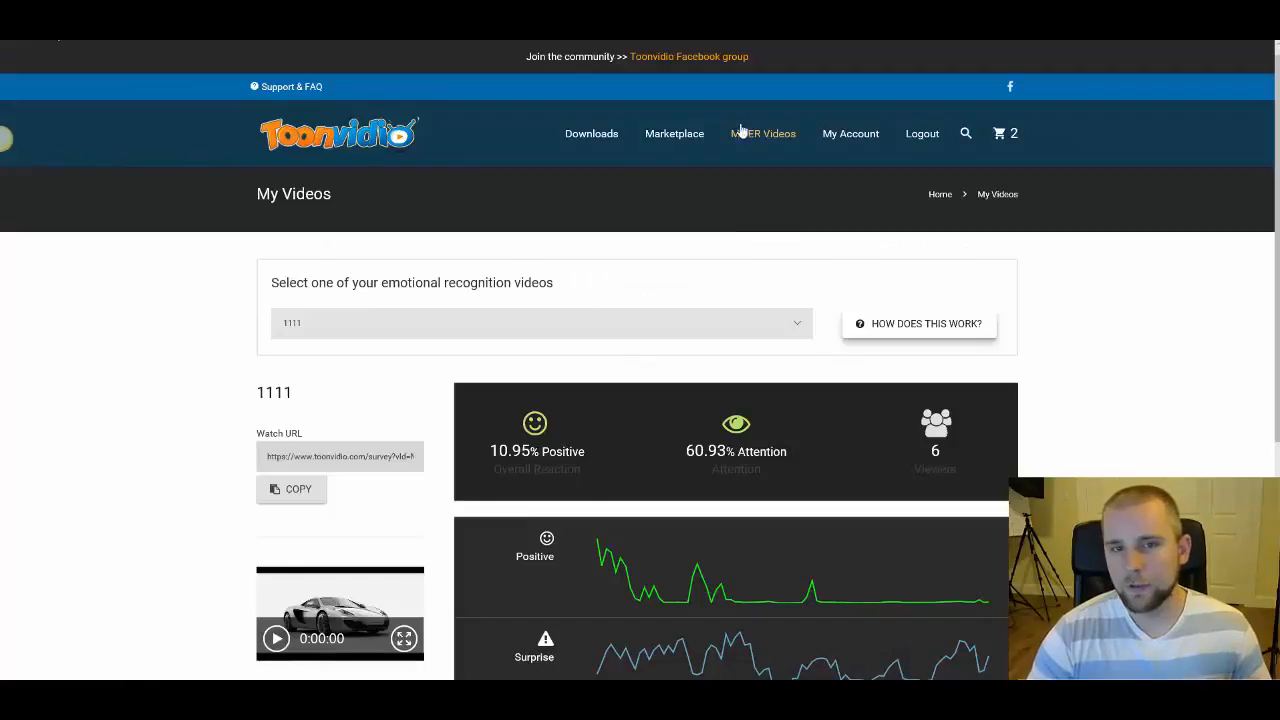
{"action": "mouse_move", "coordinate": [916, 340]}
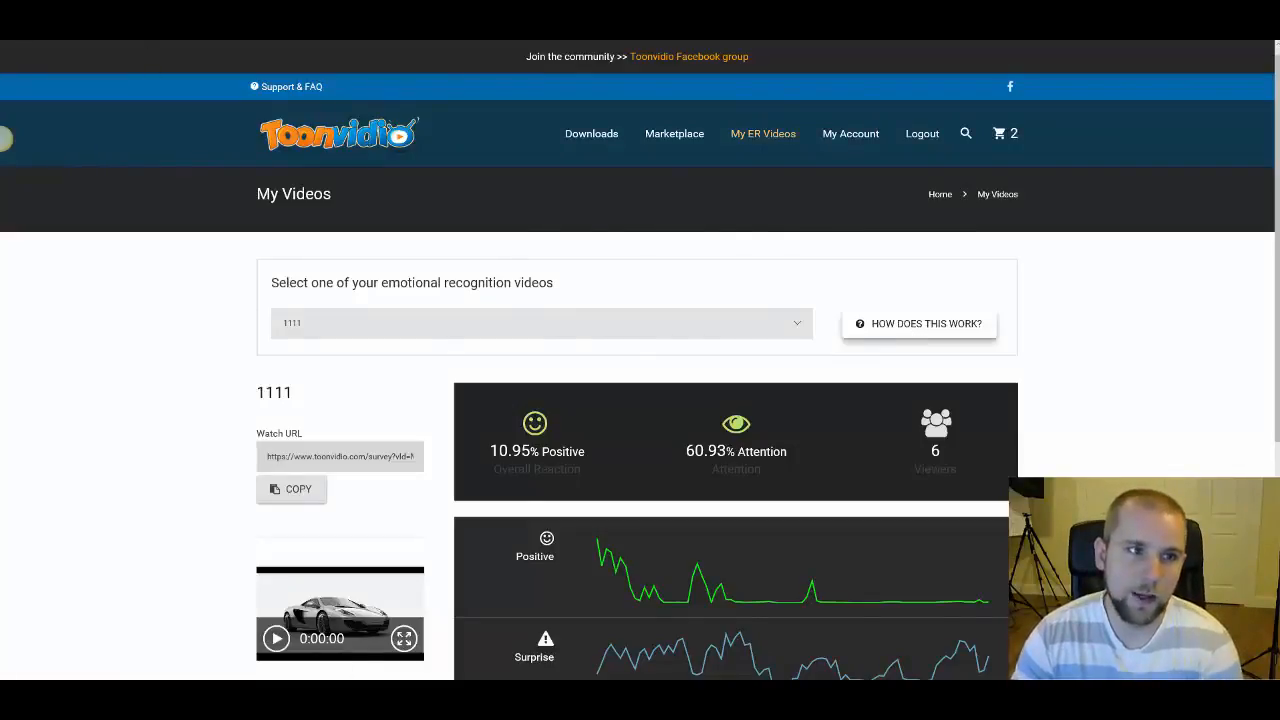
{"action": "left_click", "coordinate": [924, 324]}
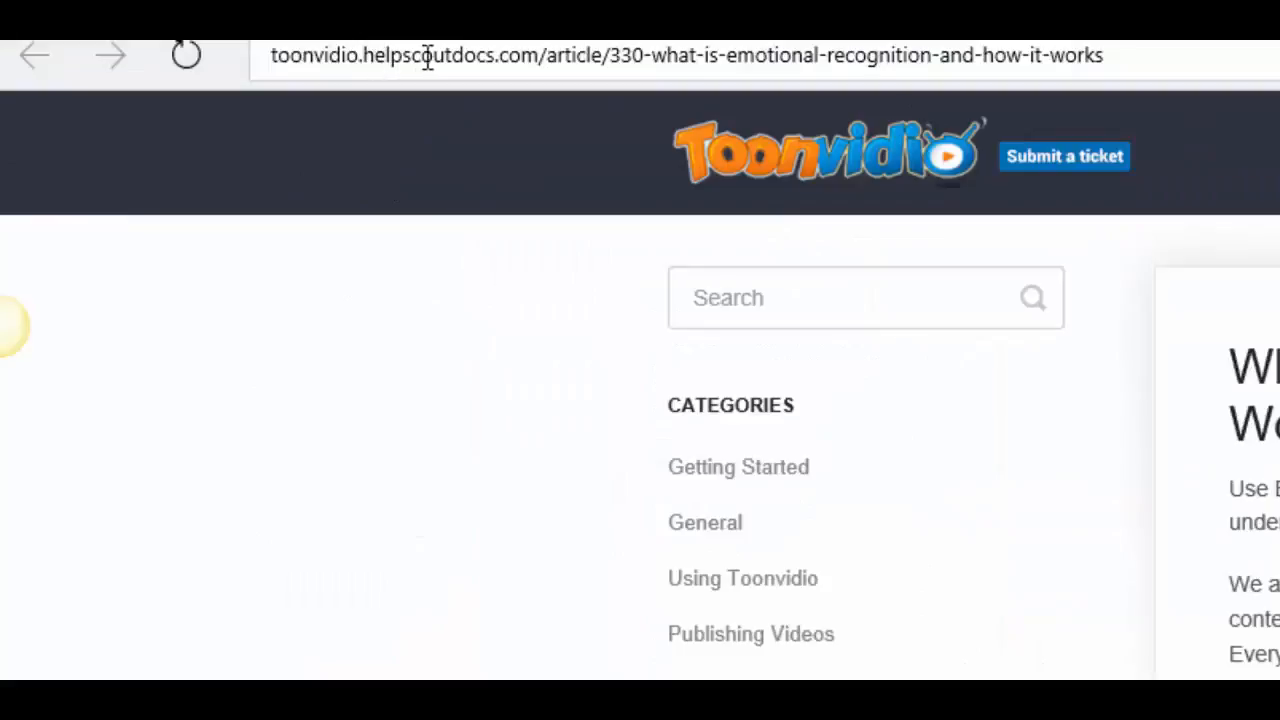
{"action": "mouse_move", "coordinate": [536, 68]}
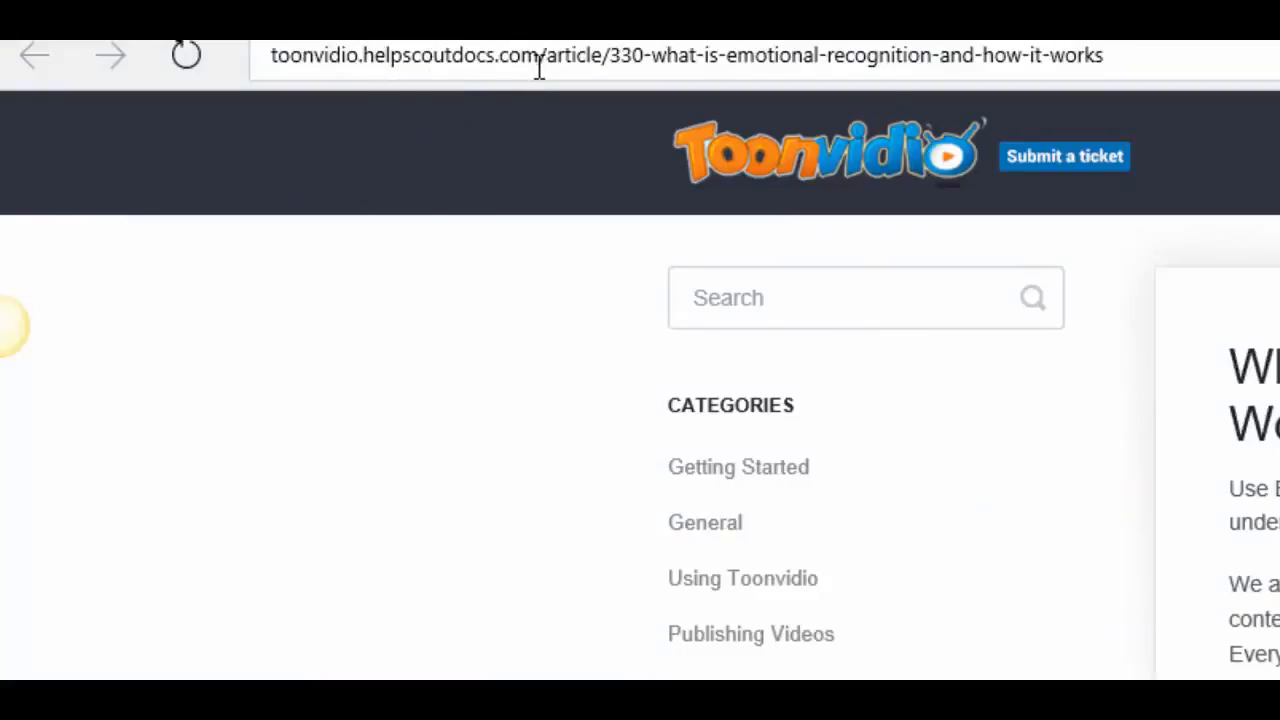
{"action": "mouse_move", "coordinate": [656, 100]}
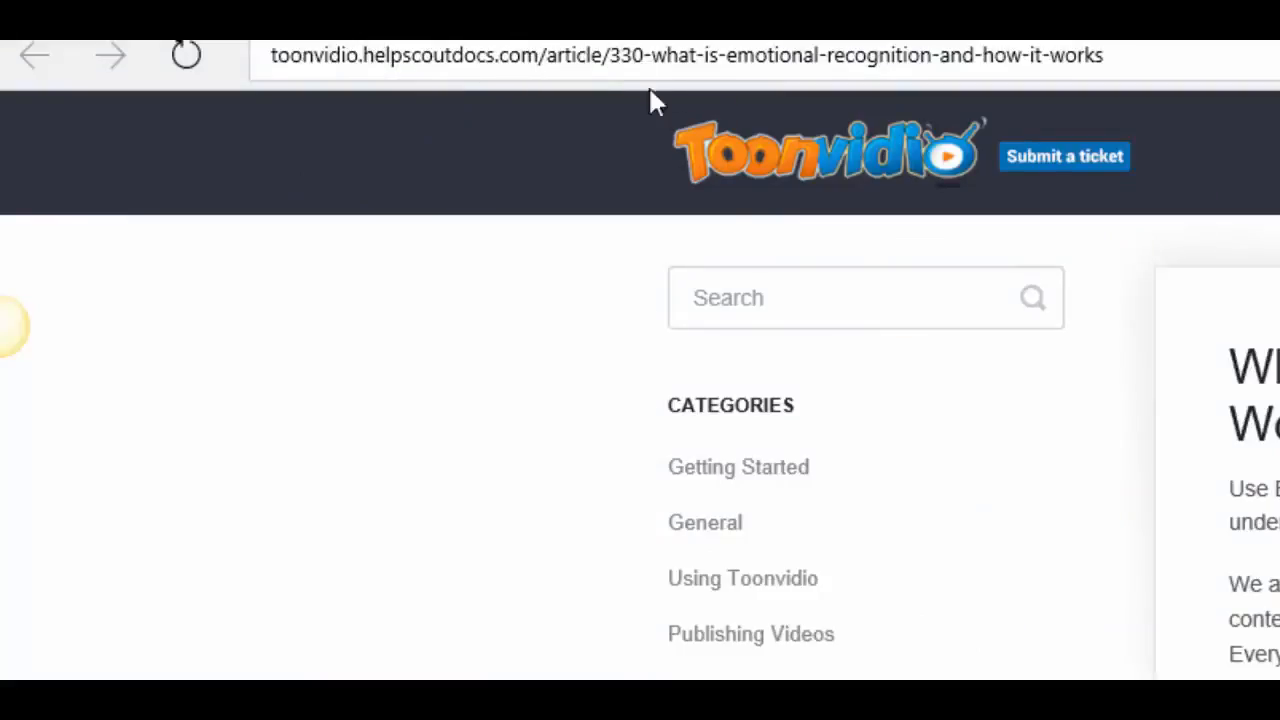
Scroll the emotional recognition help article down to its Step-by-Step Instructions and upload screenshot
{"action": "scroll", "scroll_direction": "down", "scroll_amount": 3}
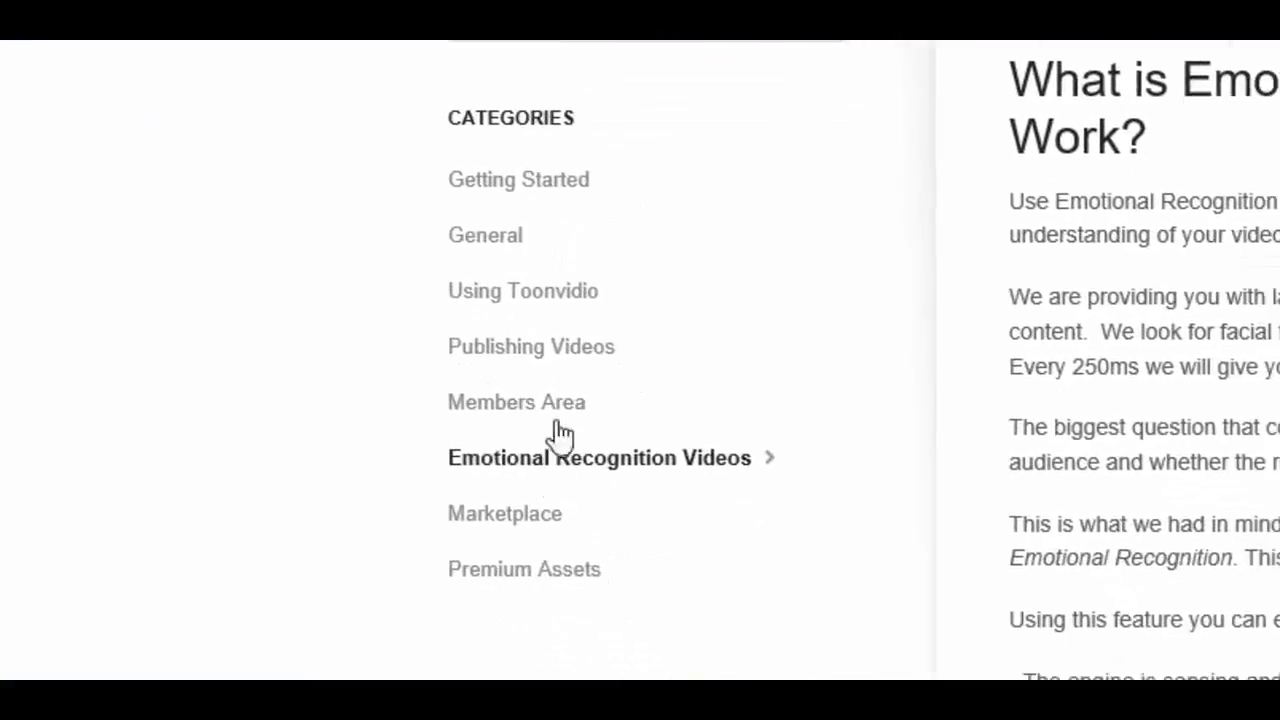
{"action": "mouse_move", "coordinate": [548, 470]}
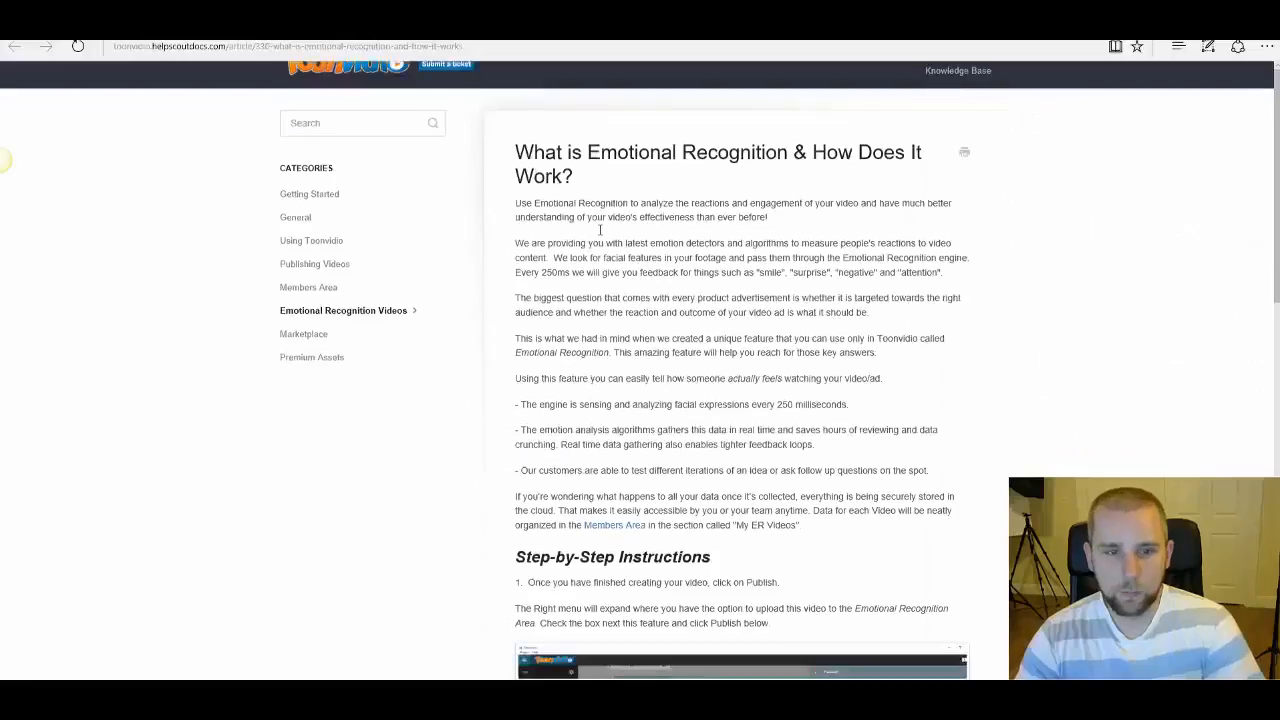
{"action": "scroll", "scroll_direction": "down", "scroll_amount": 3}
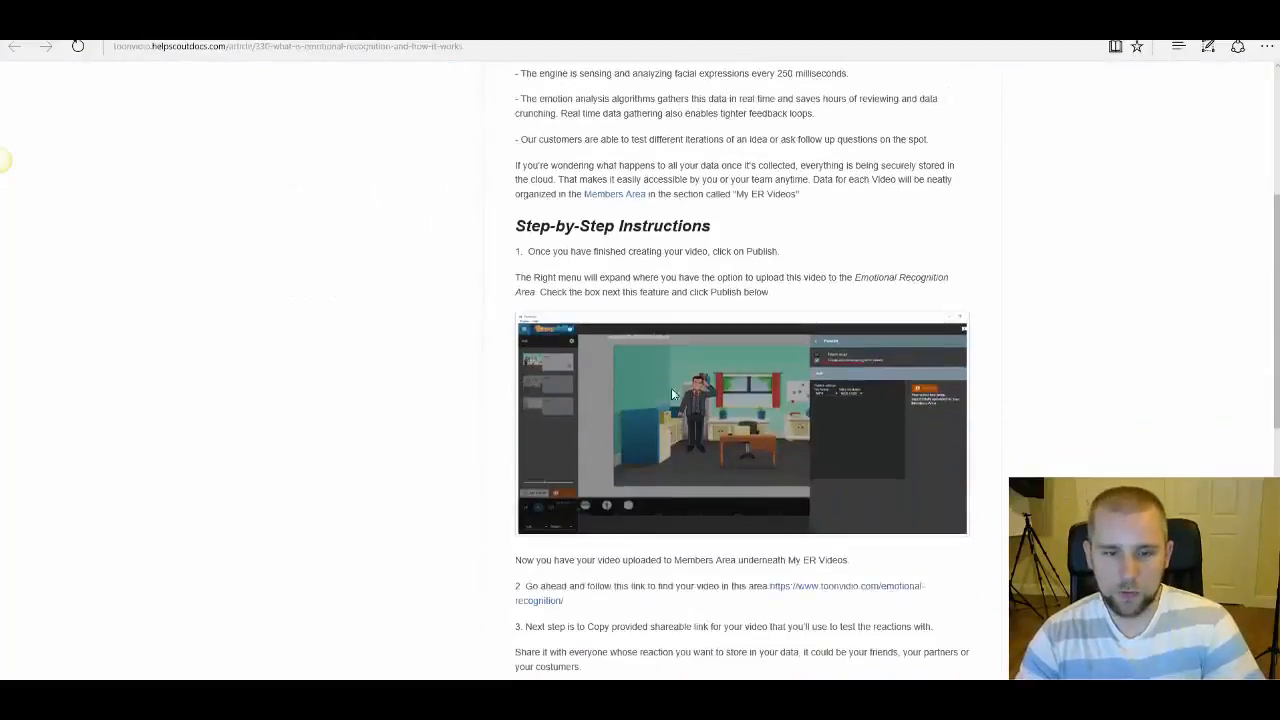